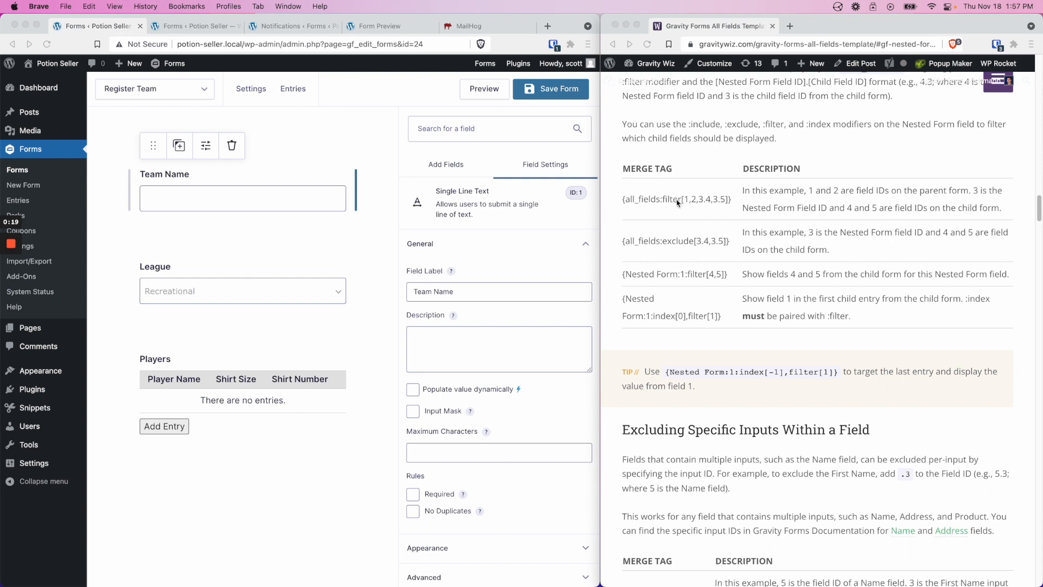
Step: Highlight the all_fields filter merge tag, then confirm the Players nested field is ID 3
double_click(653, 199)
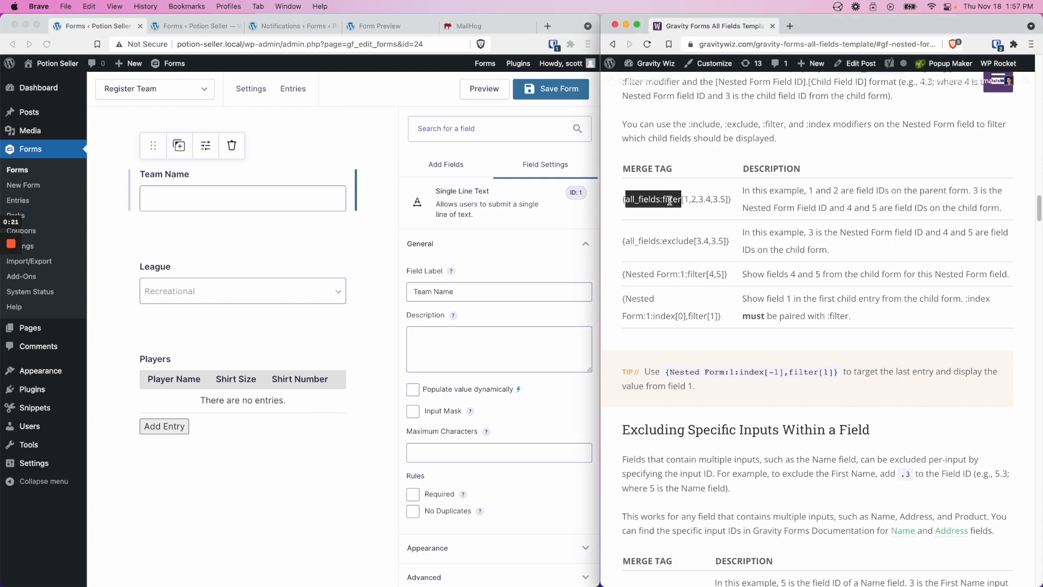
left_click(664, 199)
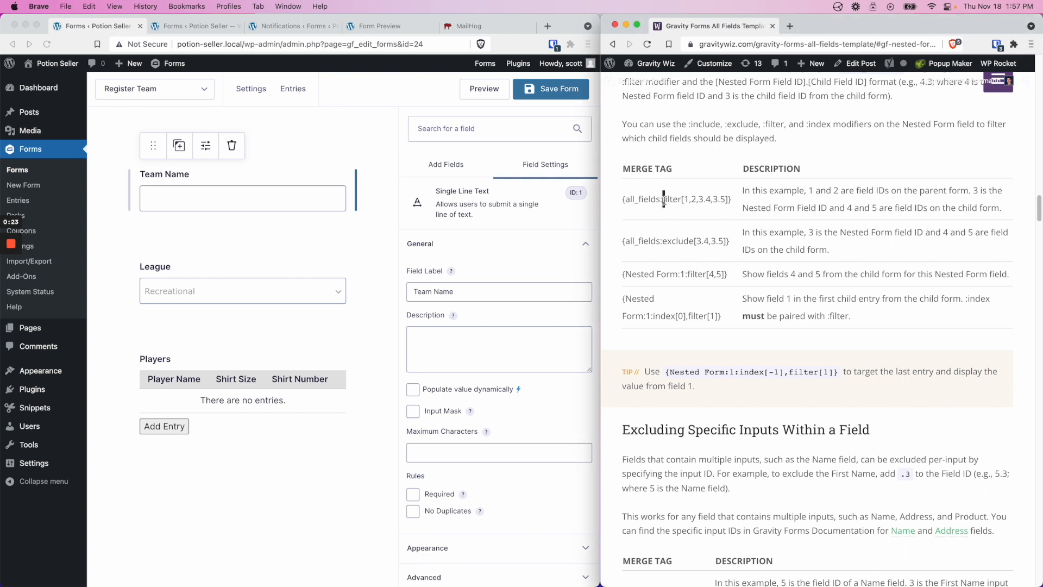
double_click(672, 199)
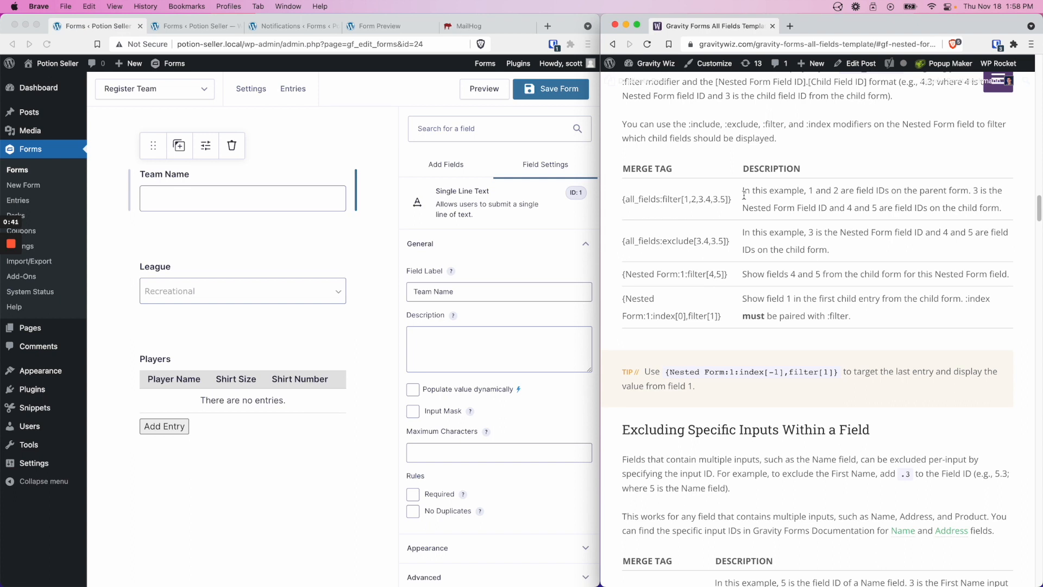
mouse_move(389, 266)
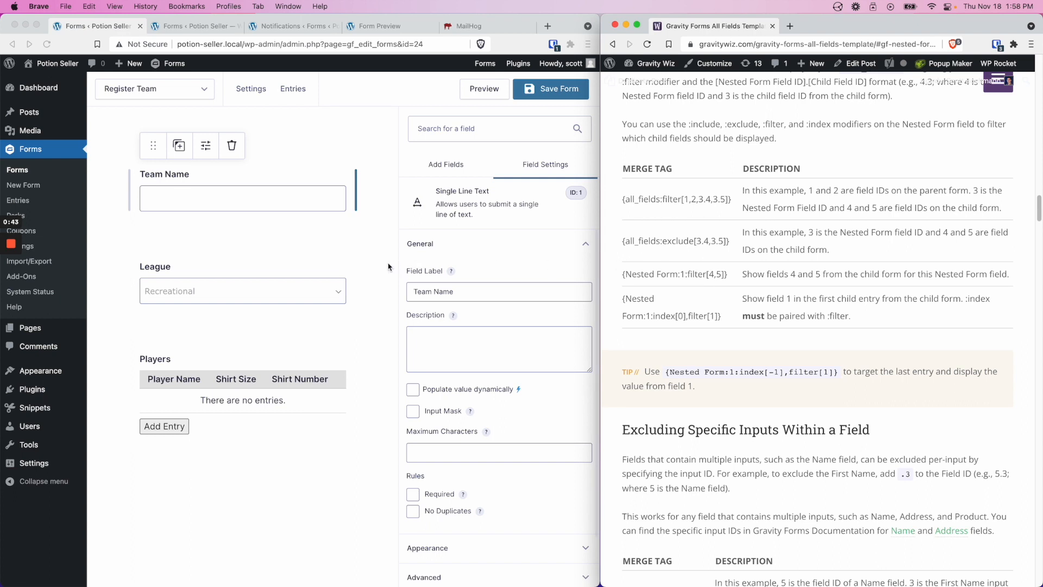
mouse_move(332, 266)
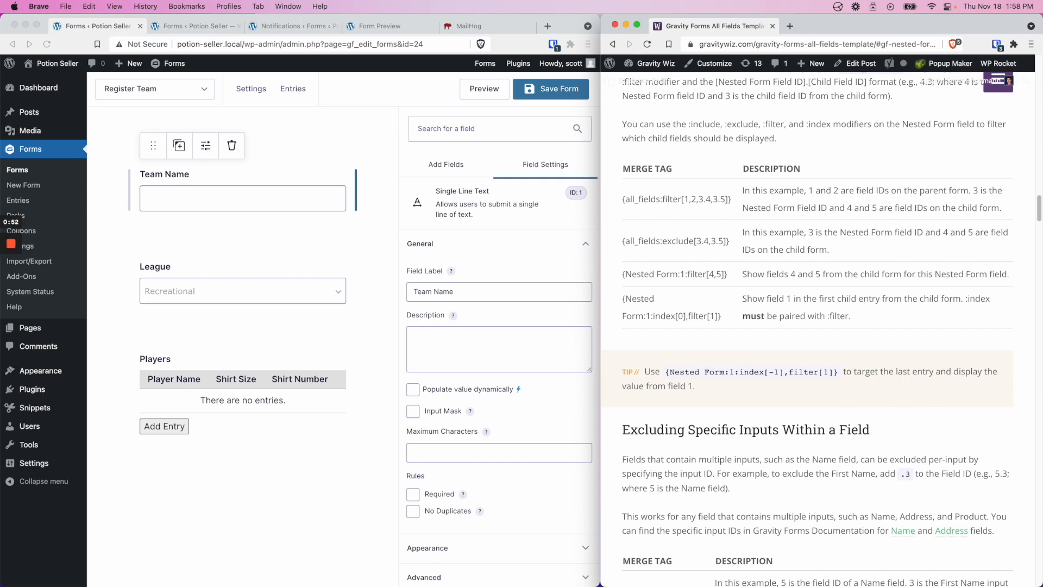
mouse_move(308, 202)
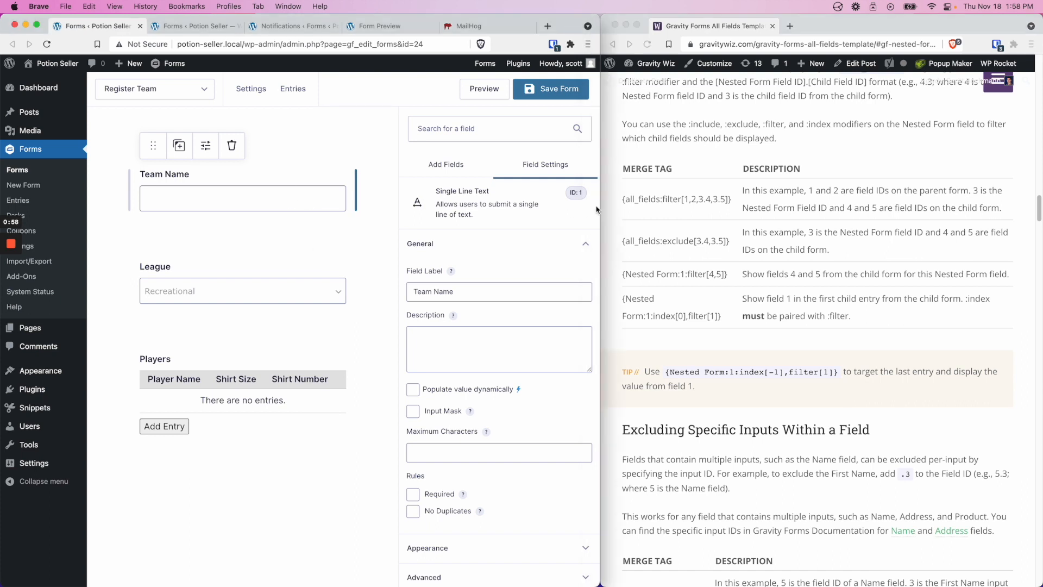
mouse_move(570, 198)
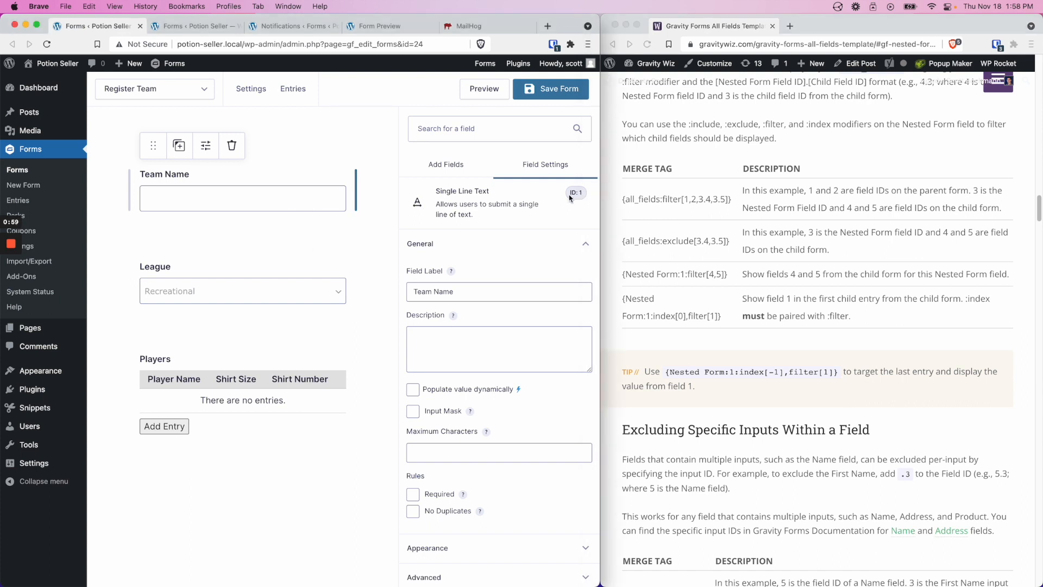
left_click(242, 291)
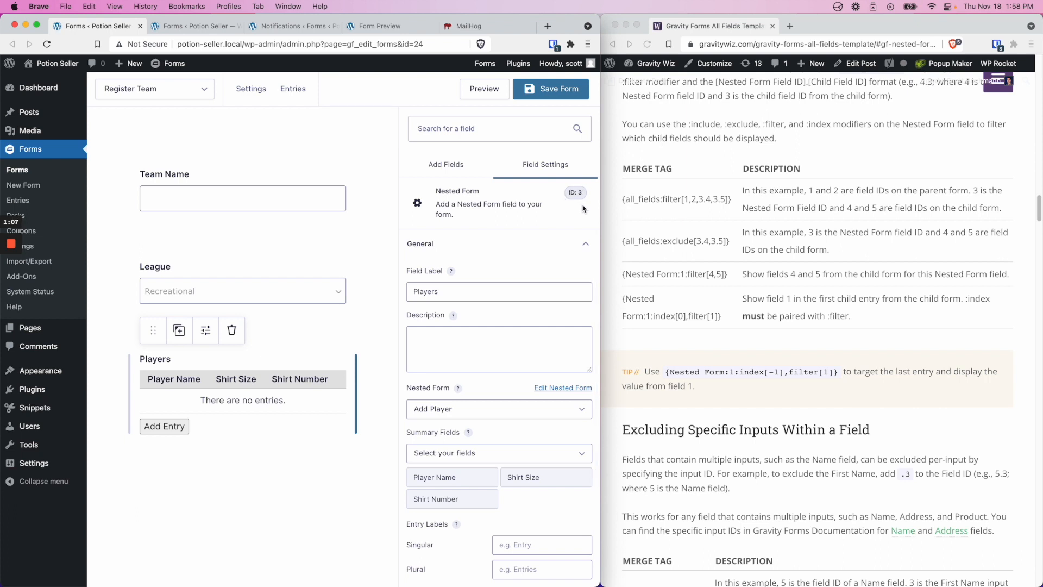
mouse_move(584, 206)
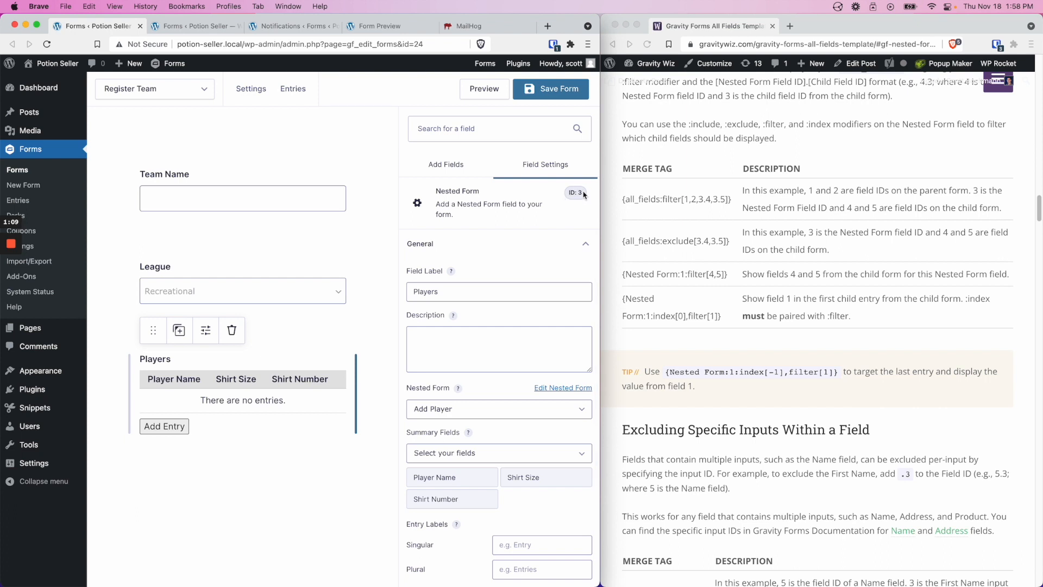
mouse_move(591, 196)
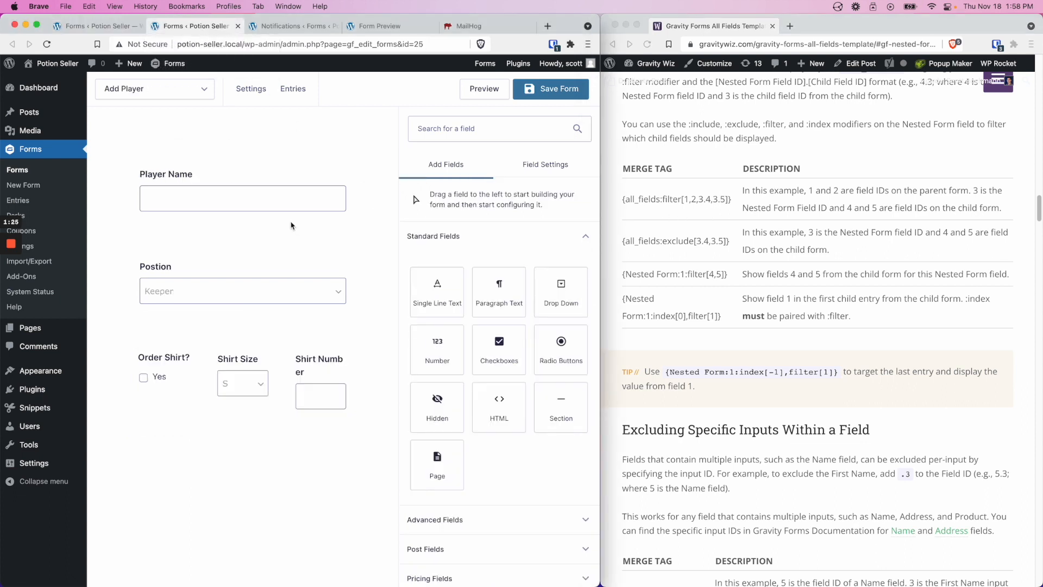
Step: Confirm Player Name has field ID 1 and Shirt Number has field ID 5
left_click(242, 199)
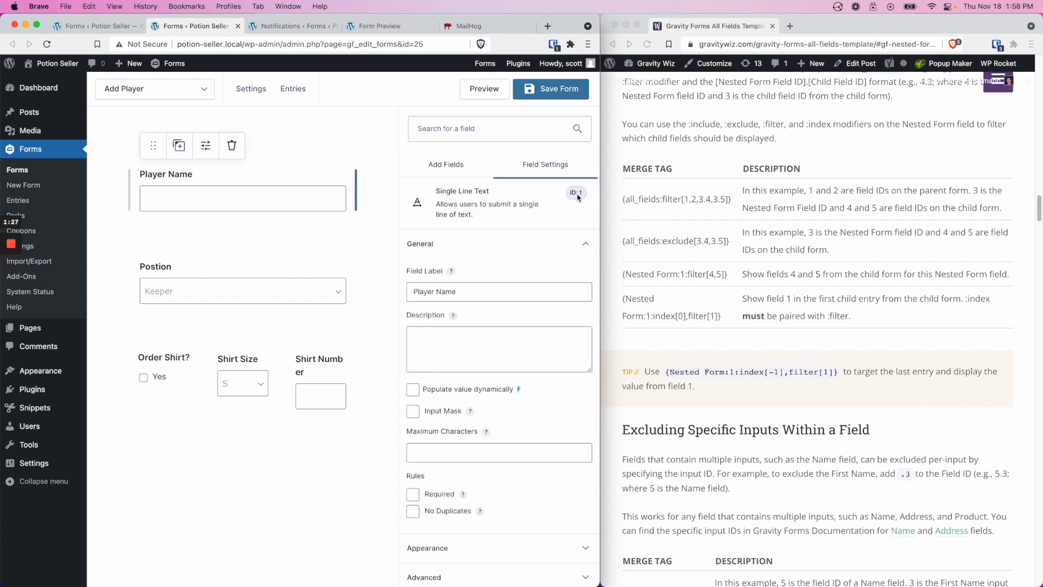
left_click(242, 291)
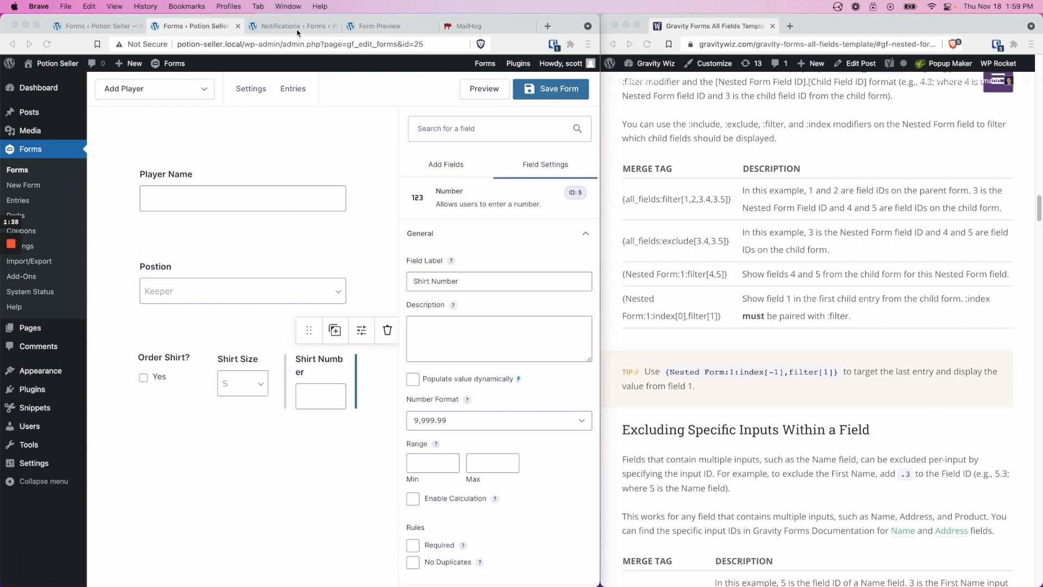
Step: View the {all_fields:filter[1,2,3.4,3.5]} notification message, then the filled Register Team preview
left_click(293, 26)
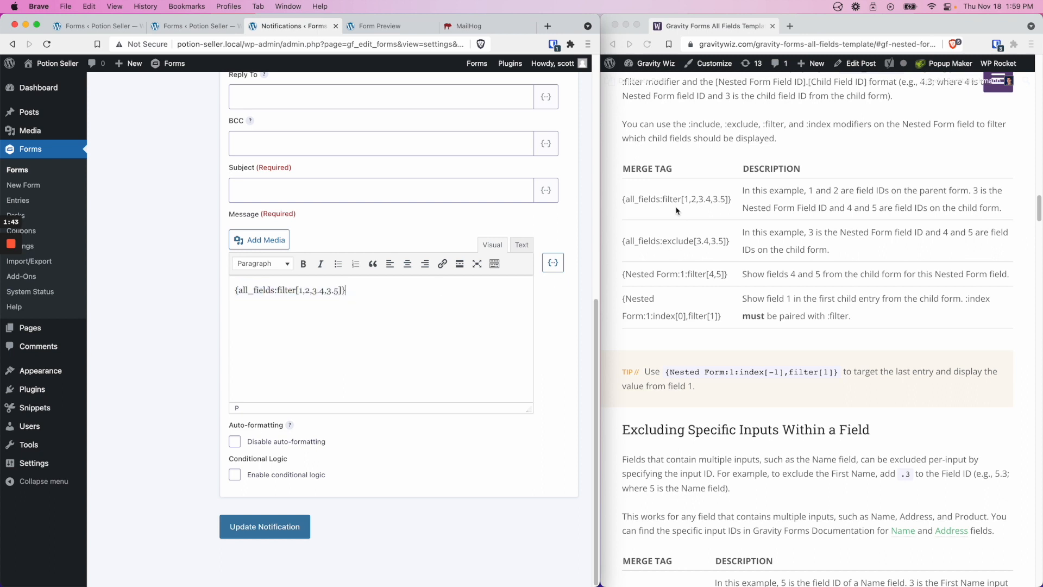
mouse_move(365, 297)
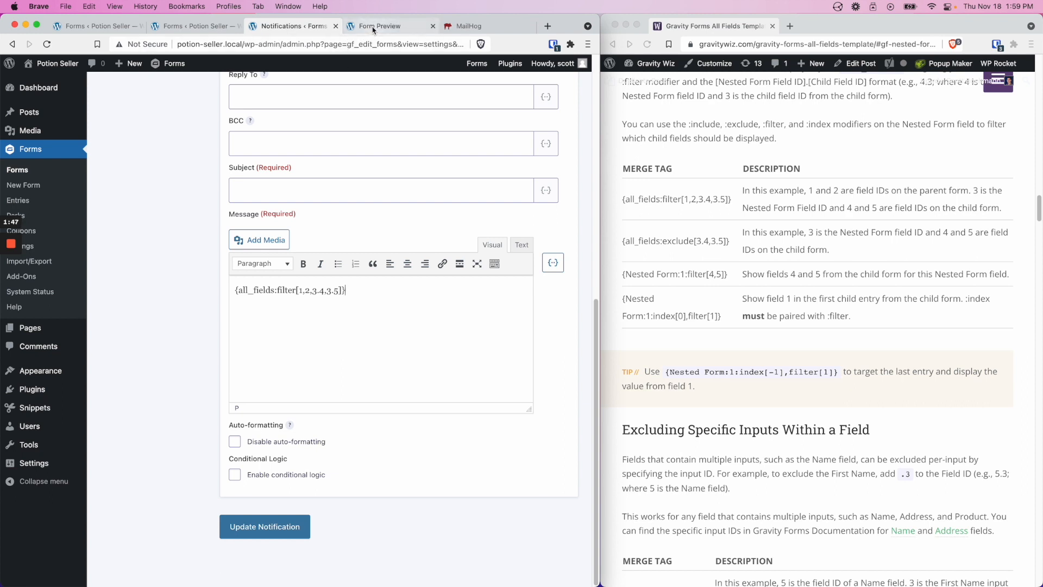
left_click(382, 26)
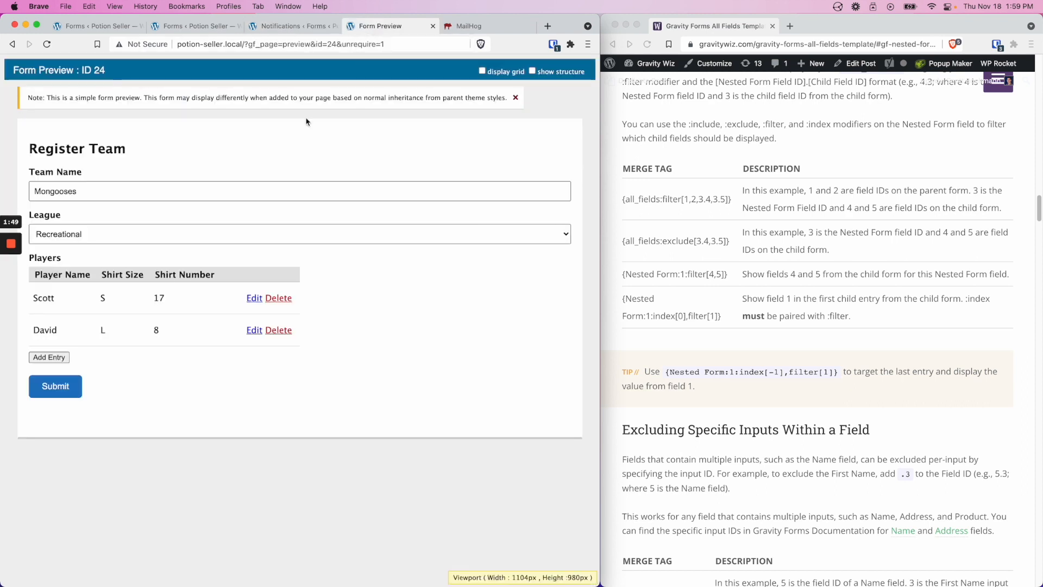
mouse_move(137, 225)
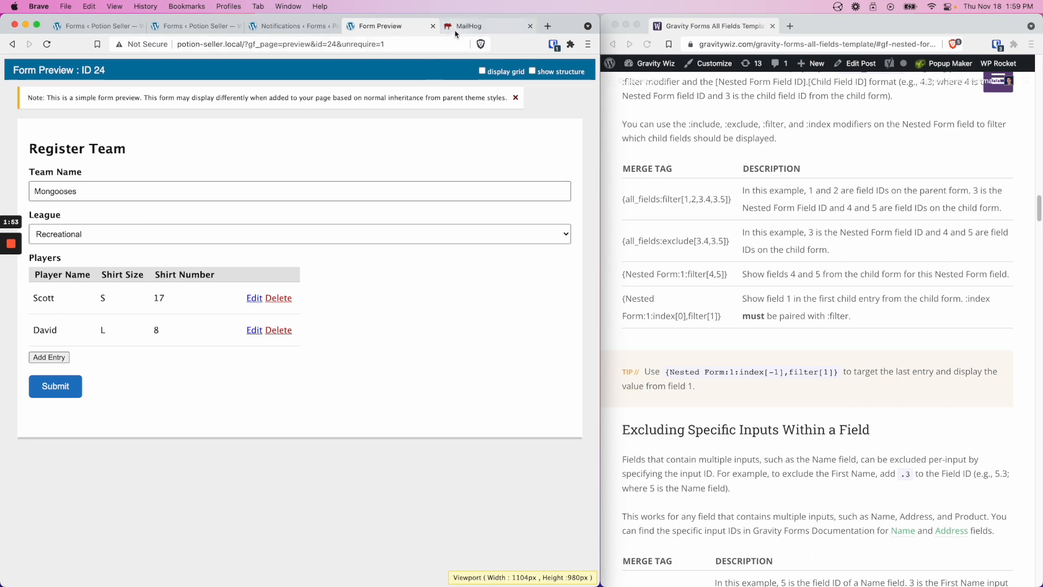
Step: Open the 'All Fields Filter Modifier' email from the MailHog inbox
left_click(468, 26)
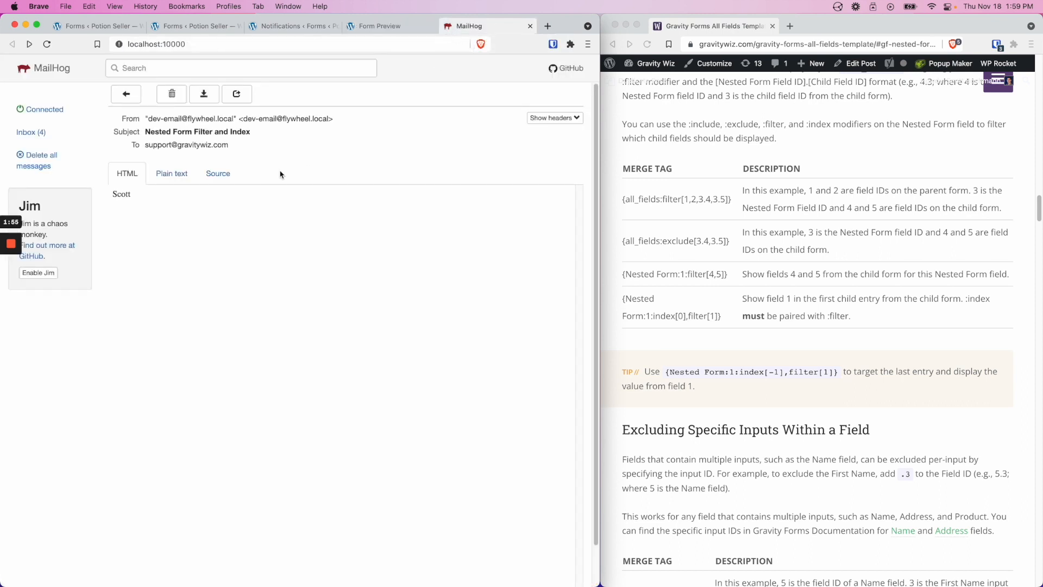
left_click(125, 94)
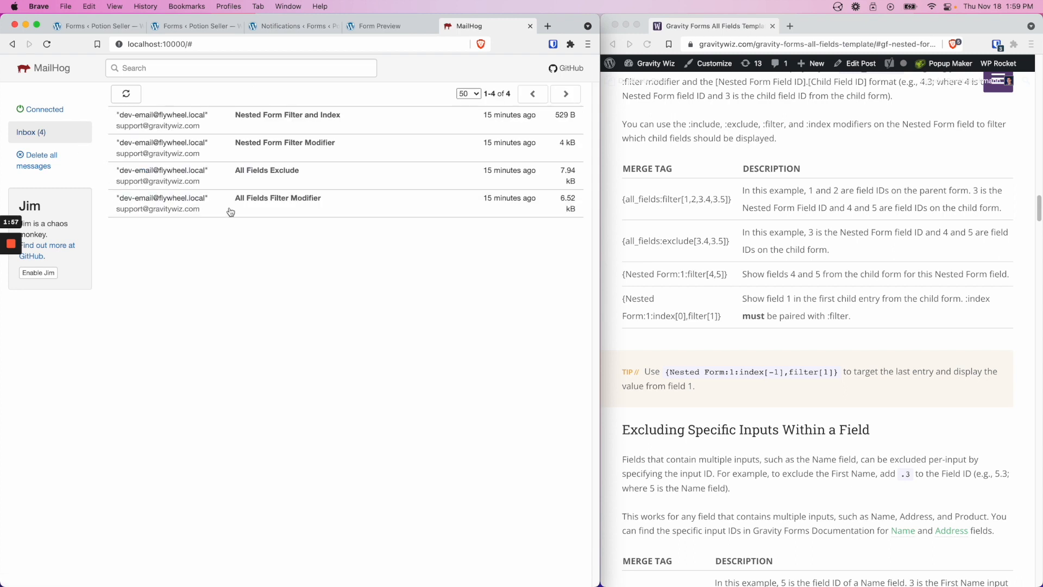
left_click(278, 198)
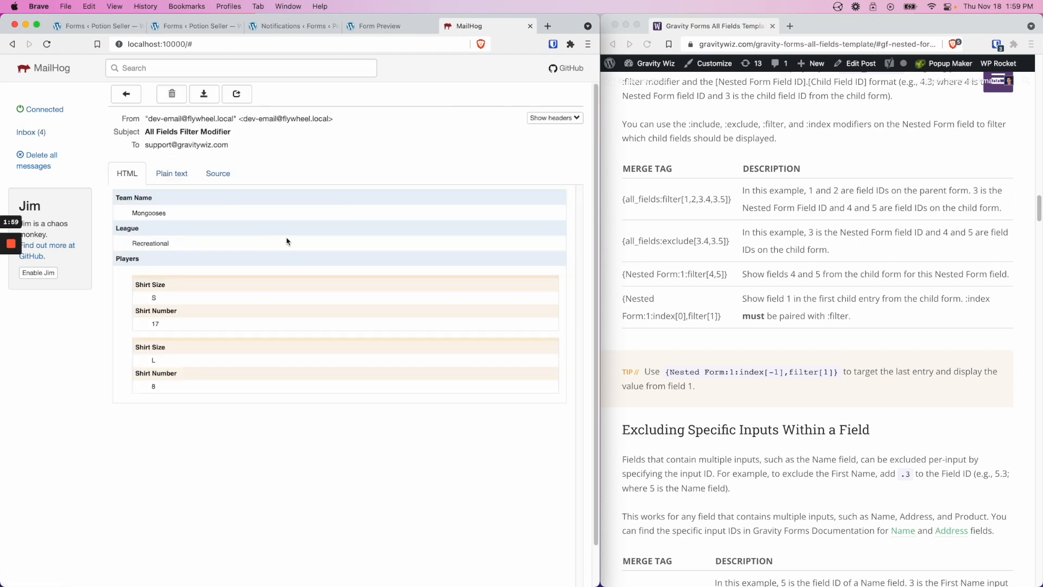
mouse_move(282, 239)
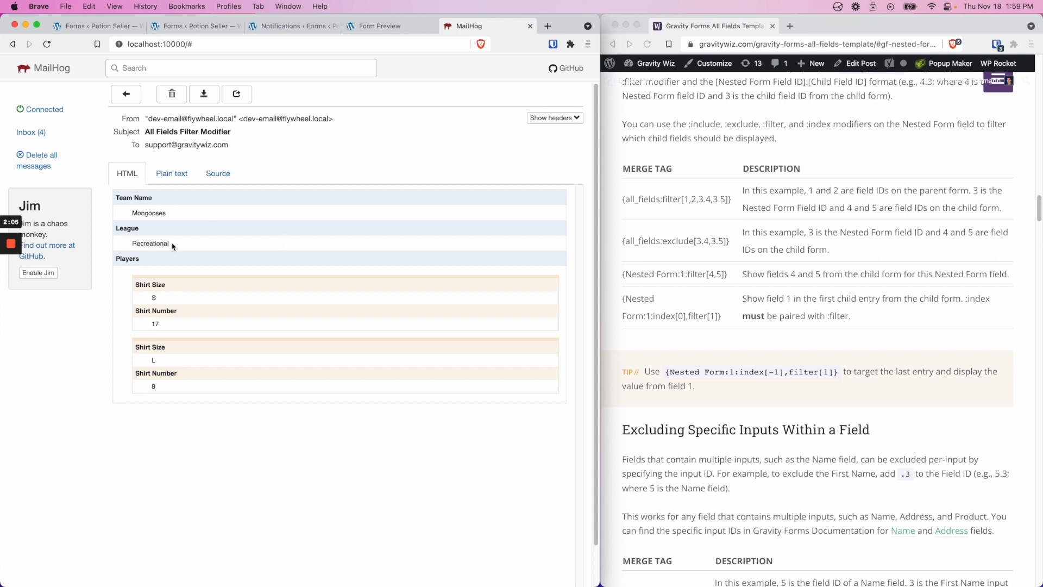
mouse_move(158, 266)
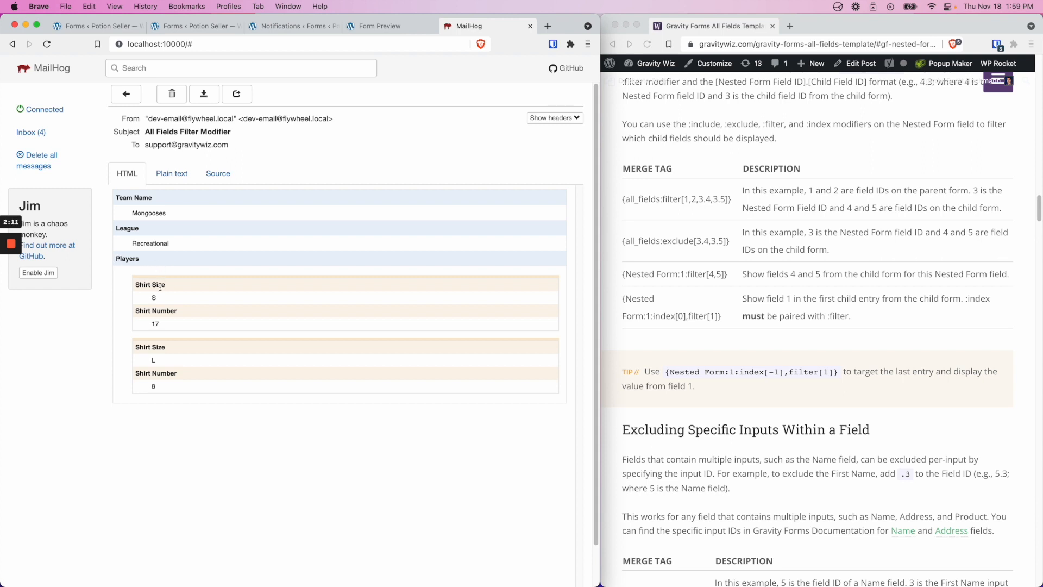
mouse_move(129, 317)
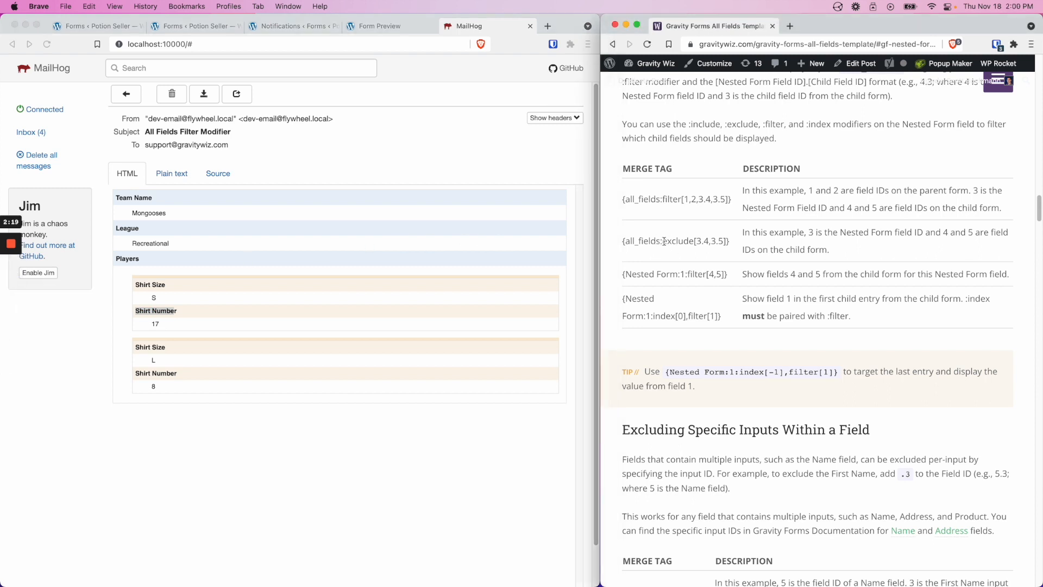
double_click(677, 241)
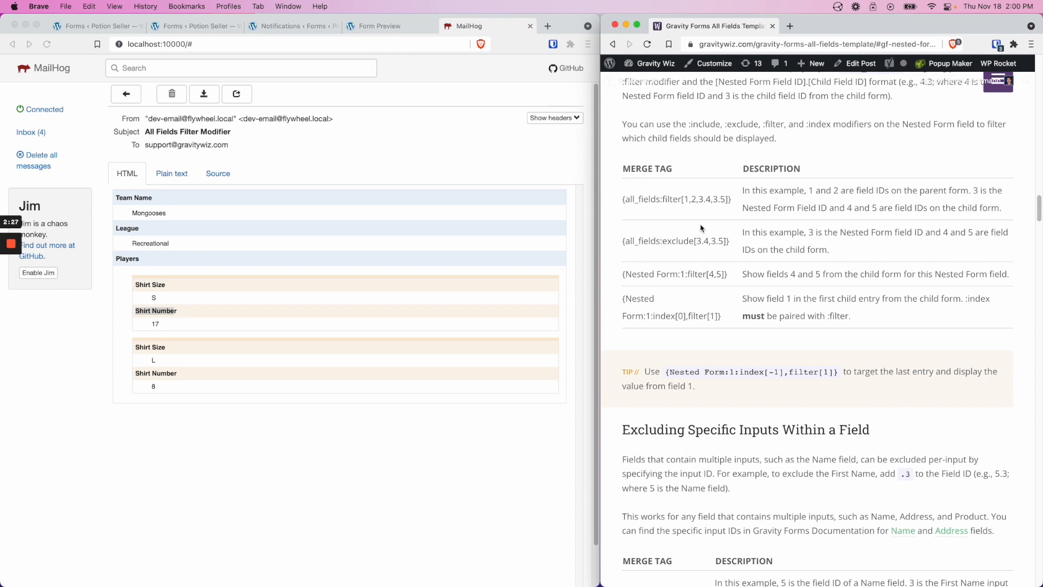
double_click(700, 199)
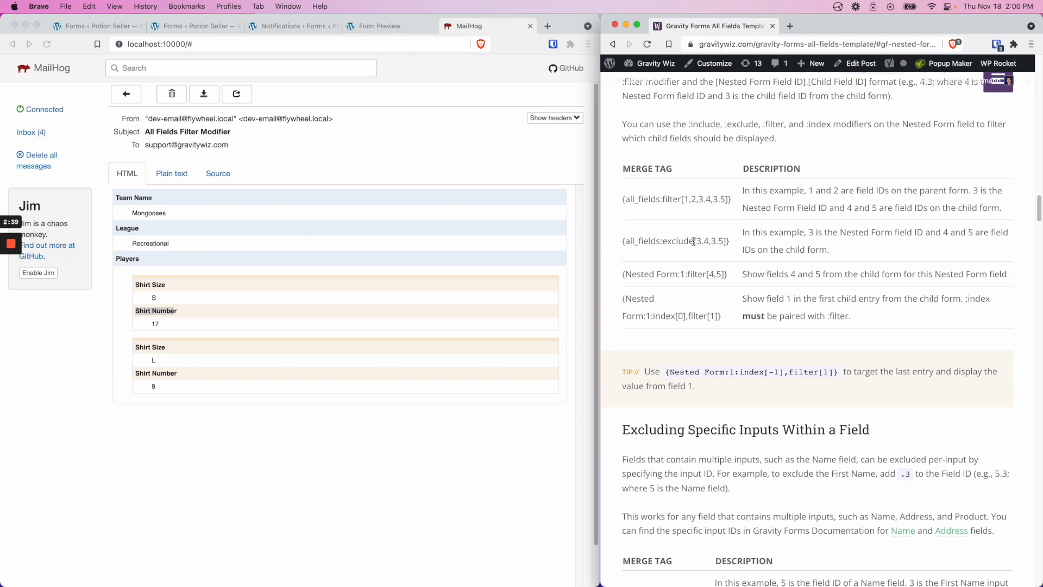
double_click(709, 241)
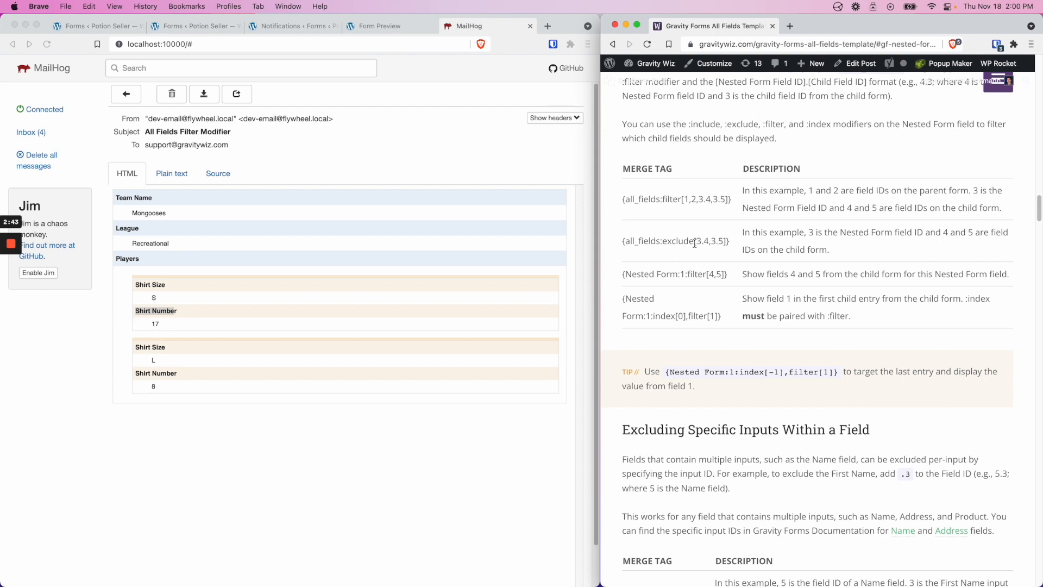
double_click(676, 241)
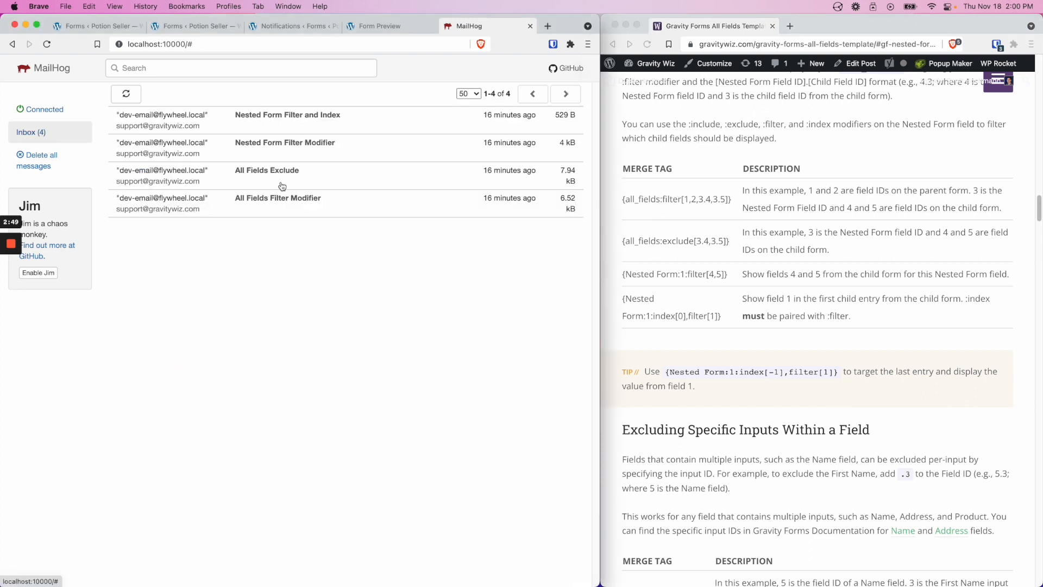
Step: Open the 'All Fields Exclude' email showing Mongooses, Recreational and player details
left_click(267, 169)
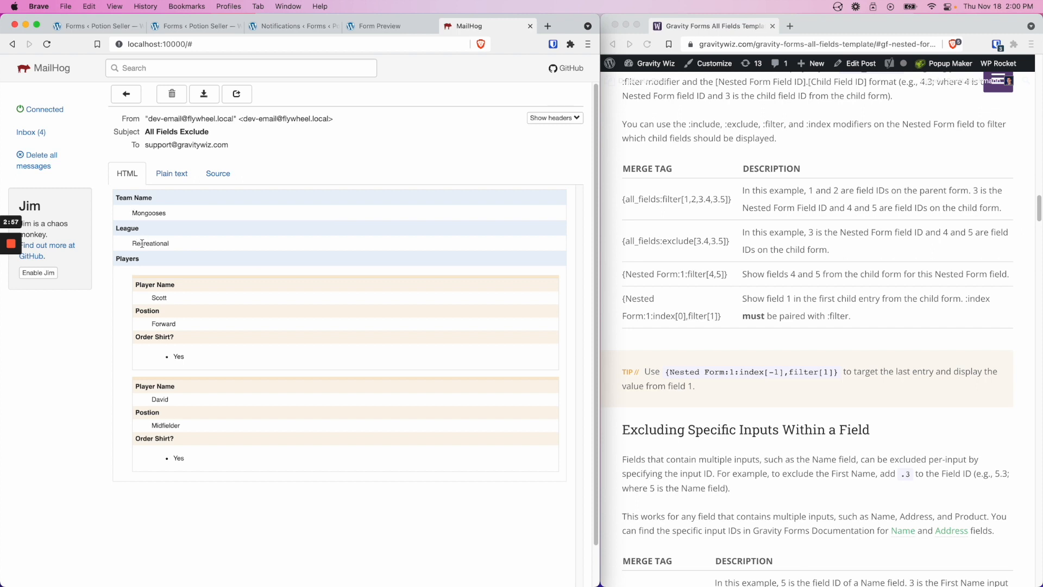
mouse_move(166, 284)
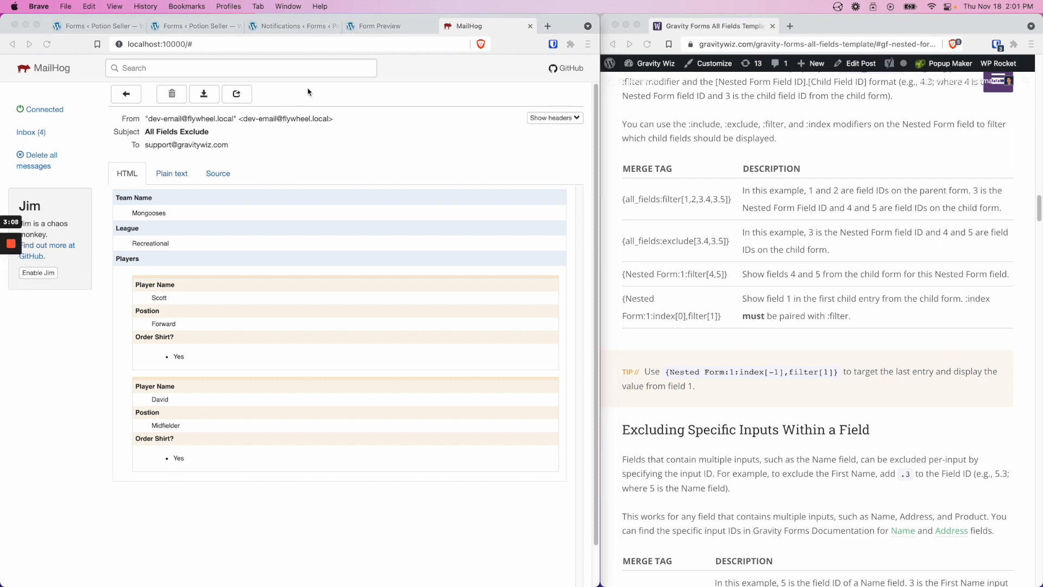
mouse_move(628, 264)
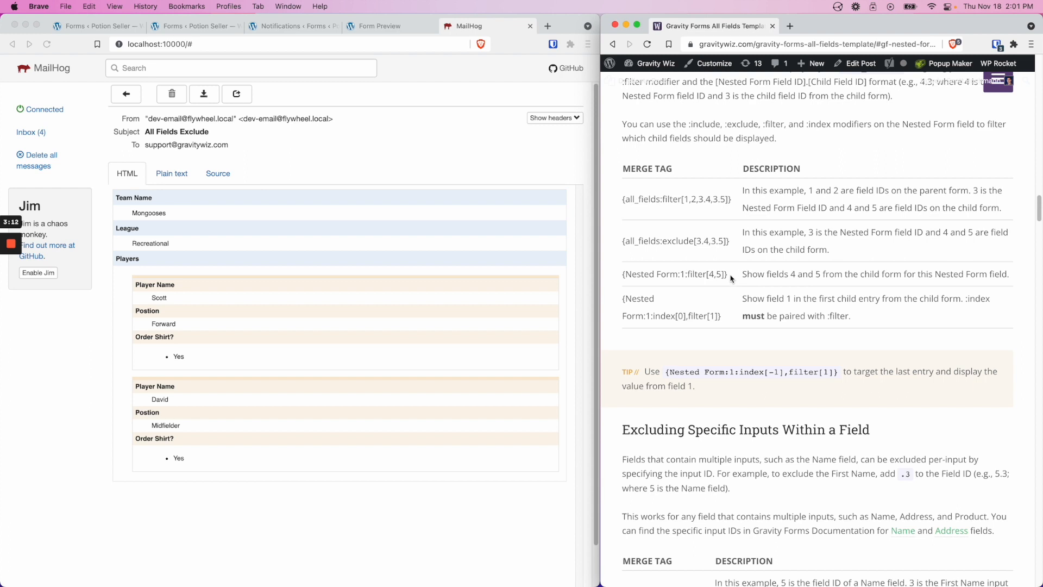
Step: Highlight the {Nested Form:1:filter[4,5]} docs example and return to the Register Team editor
double_click(675, 274)
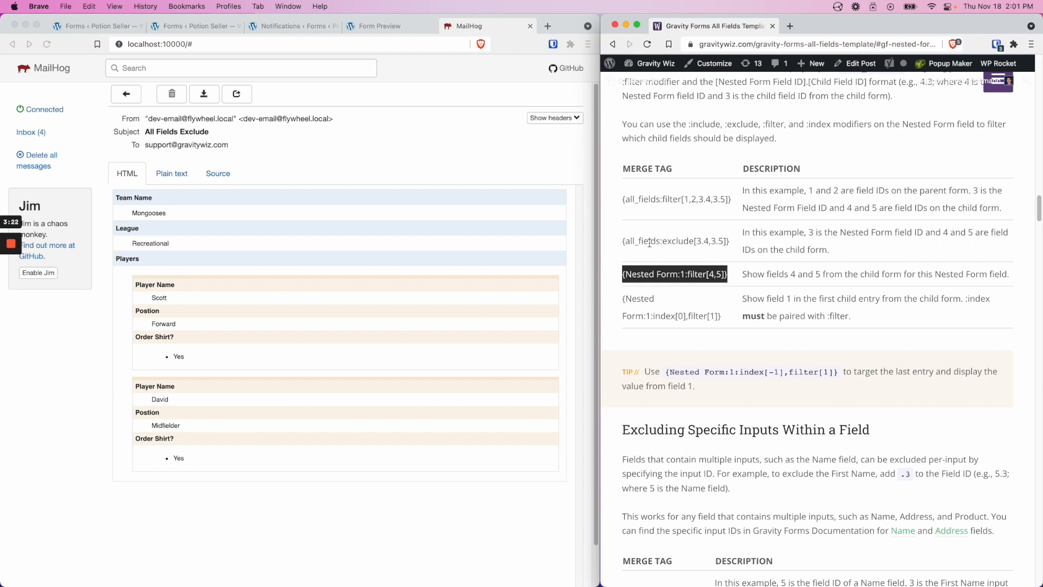
mouse_move(662, 259)
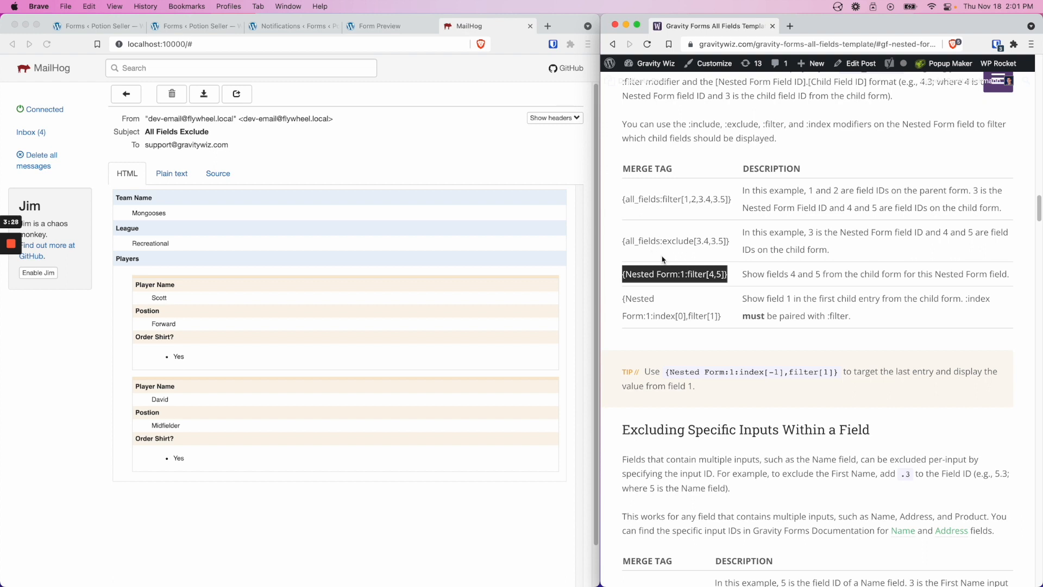
mouse_move(686, 273)
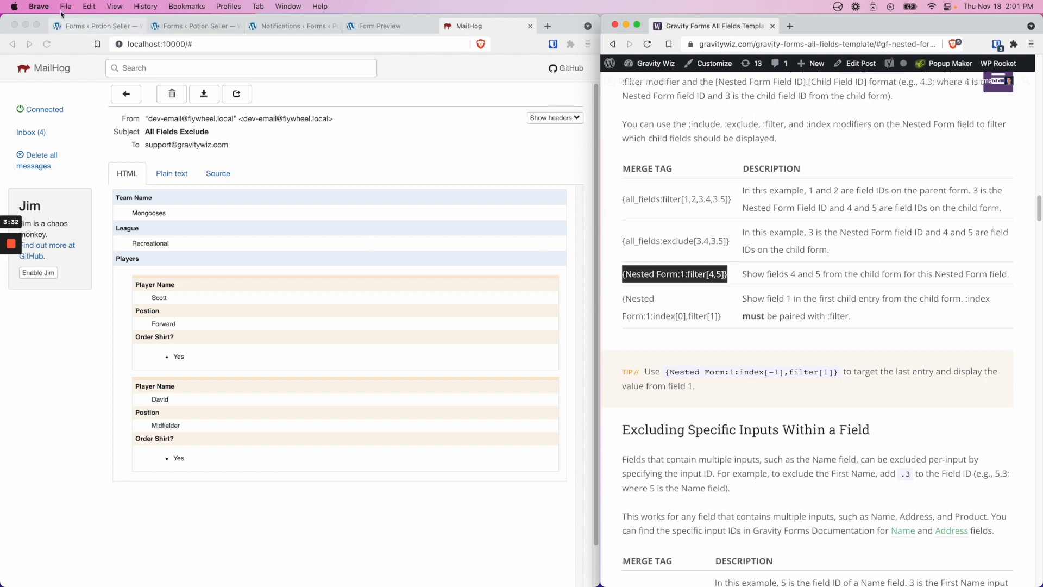
left_click(93, 26)
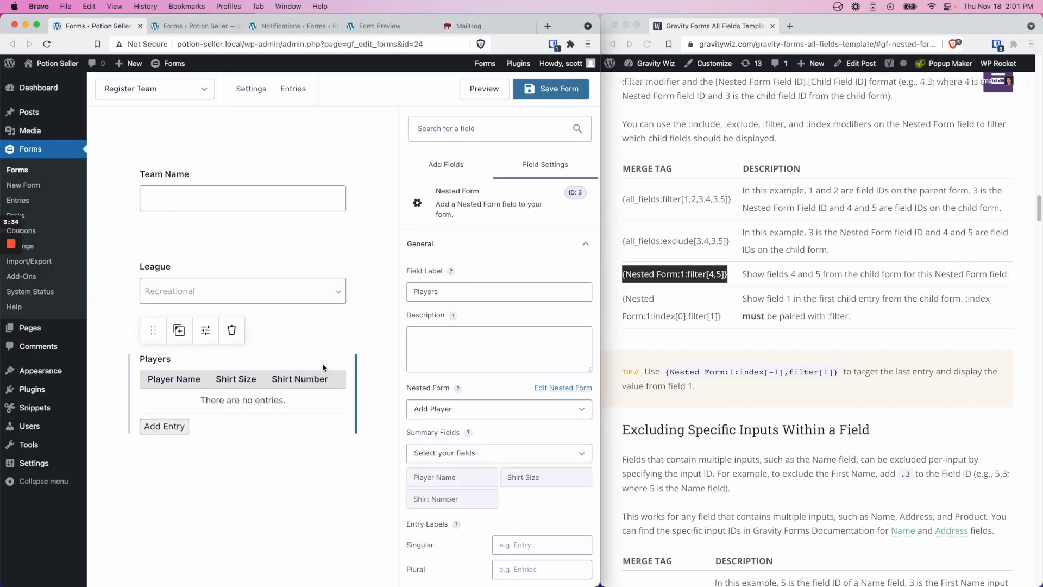
mouse_move(575, 195)
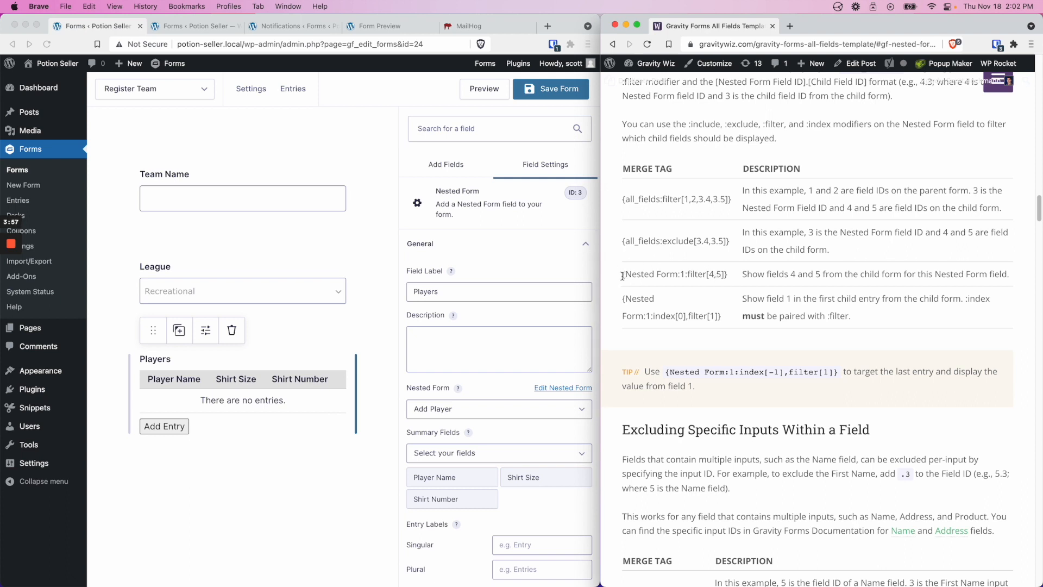
Step: Highlight the {Nested Form:1:filter[4,5]} example in the documentation again
double_click(673, 273)
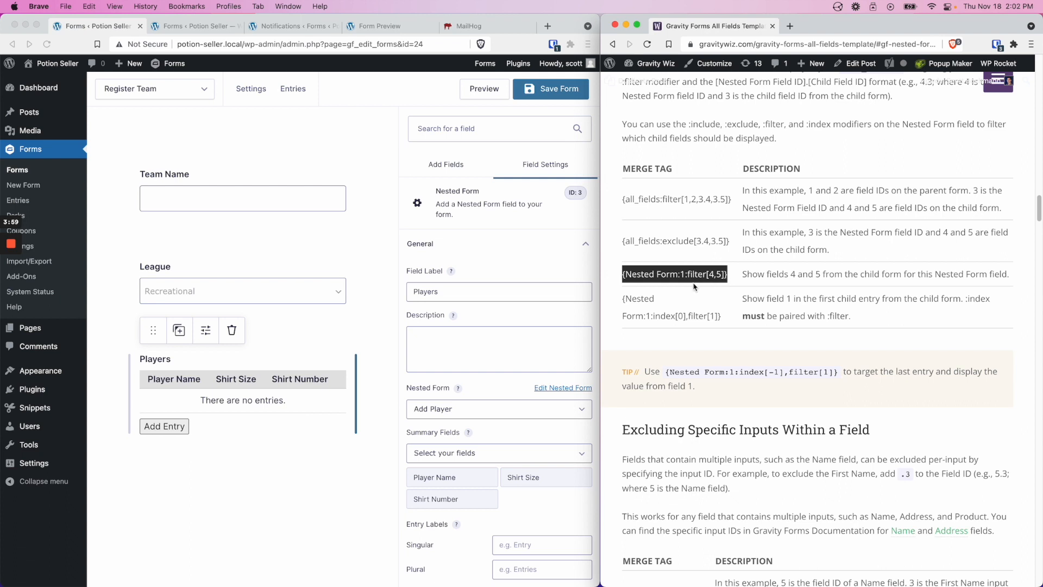
mouse_move(683, 276)
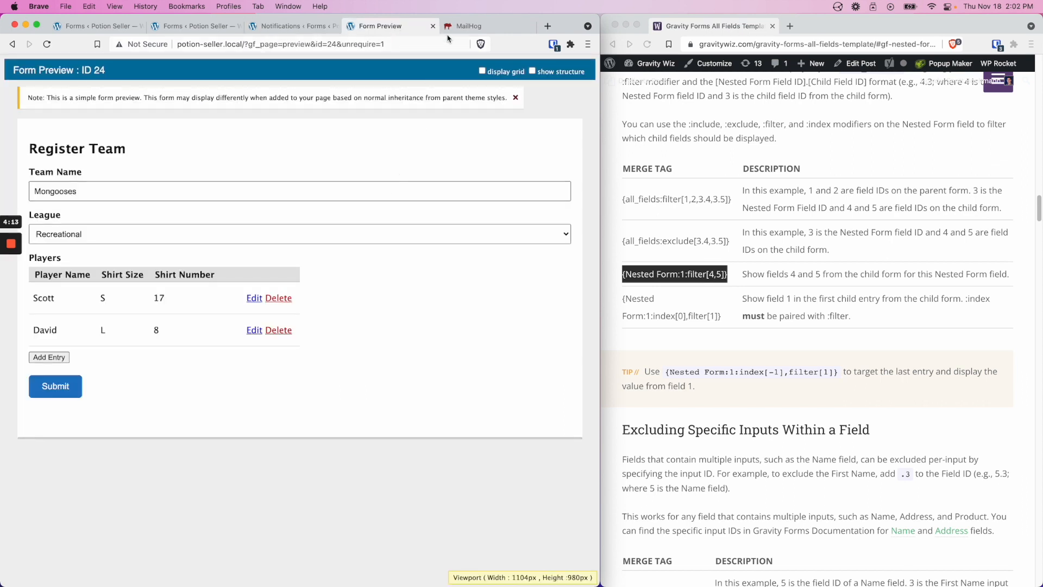
Step: Open the 'Nested Form Filter Modifier' email listing shirt sizes and numbers S/17 and L/8
left_click(468, 26)
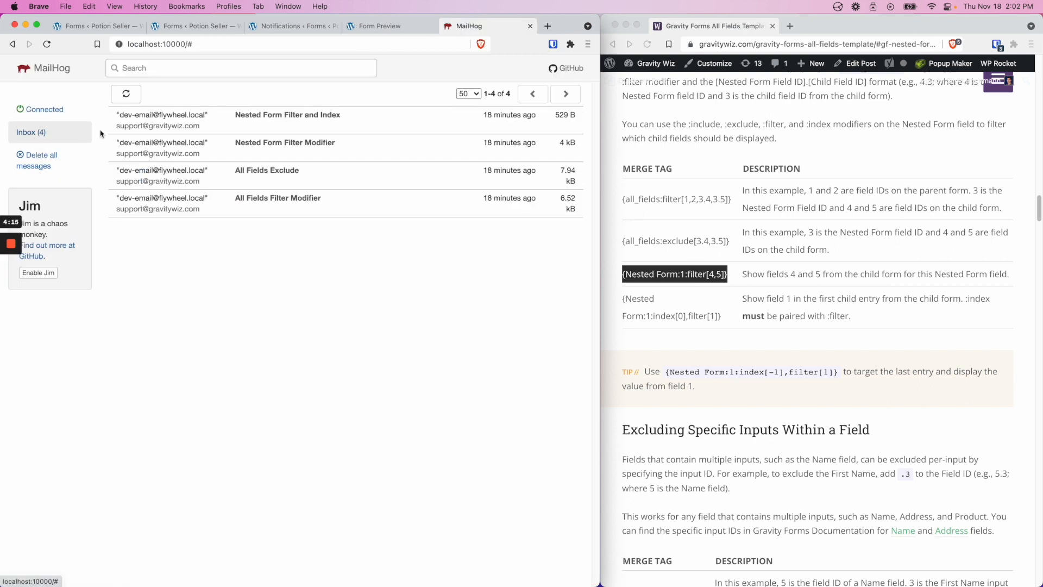
left_click(285, 142)
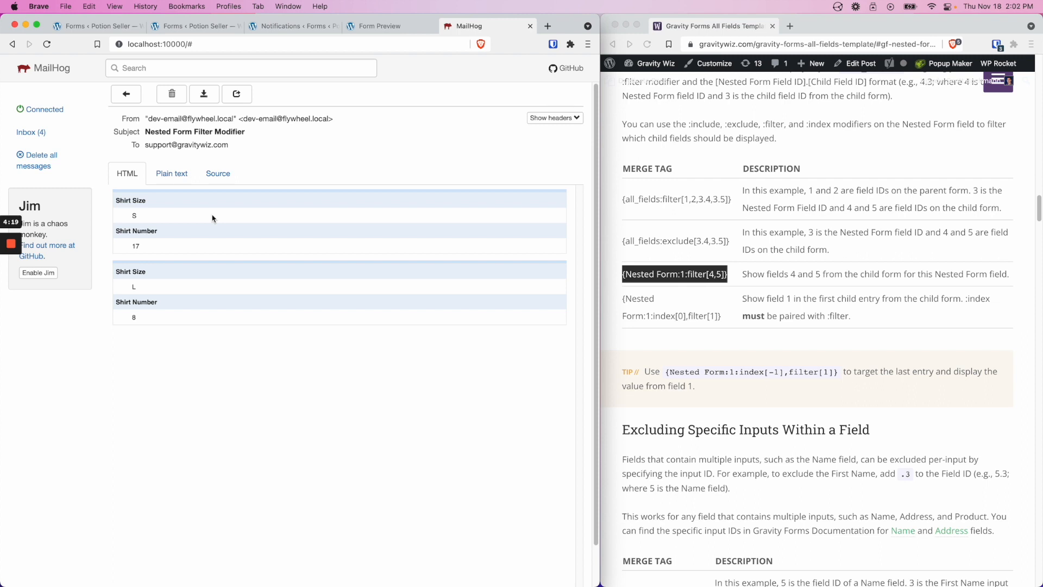
mouse_move(142, 231)
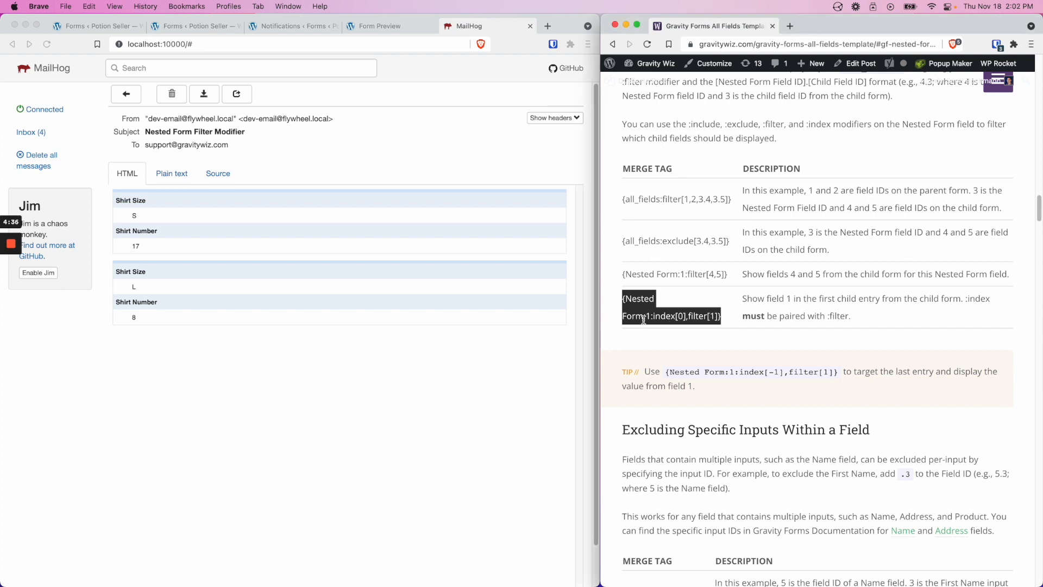
Step: Highlight the {Nested Form:1:index[0],filter[1]} docs example and return to the notification settings
left_click(670, 306)
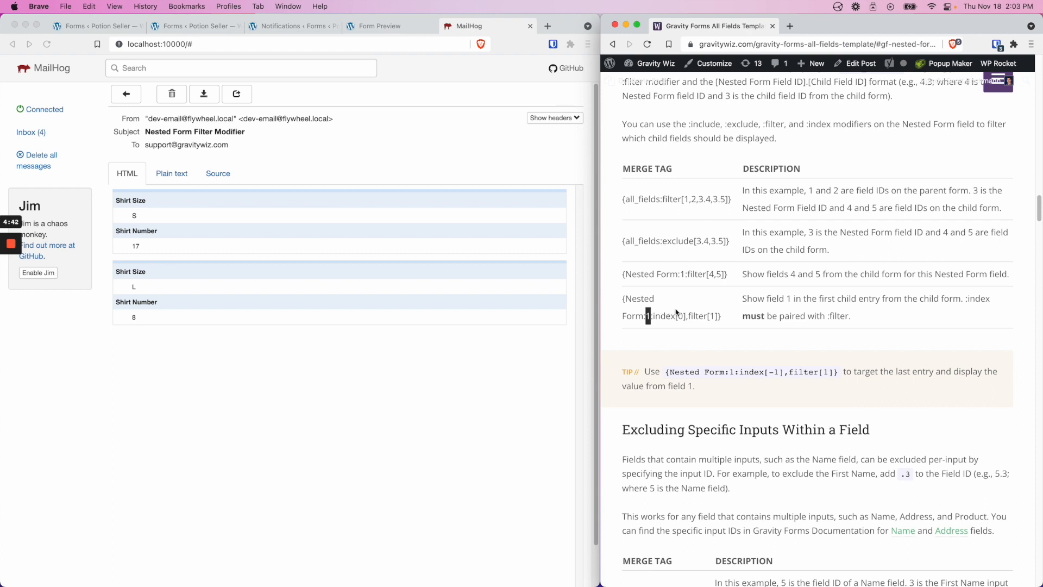
double_click(663, 315)
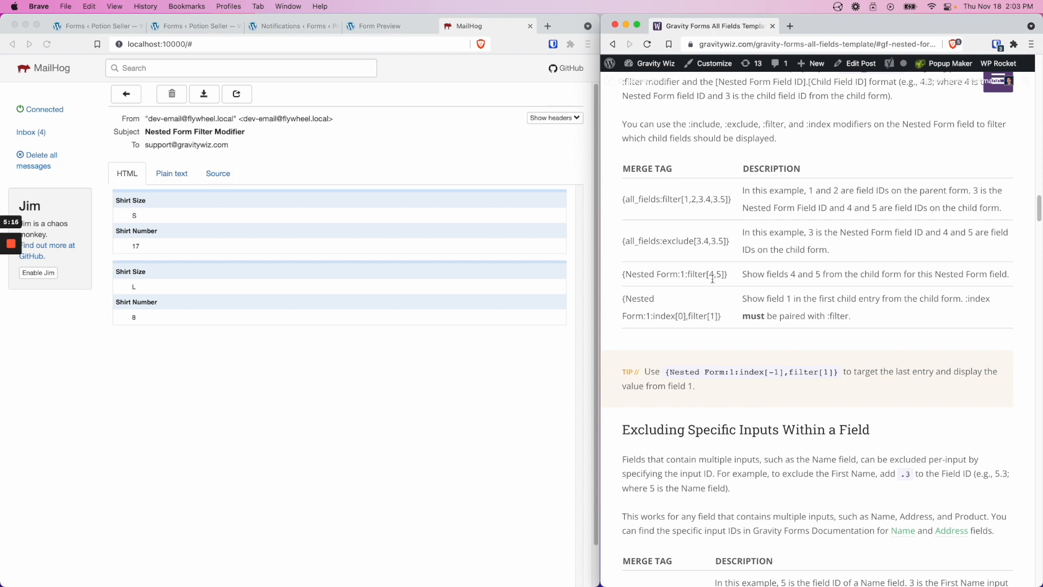
mouse_move(626, 300)
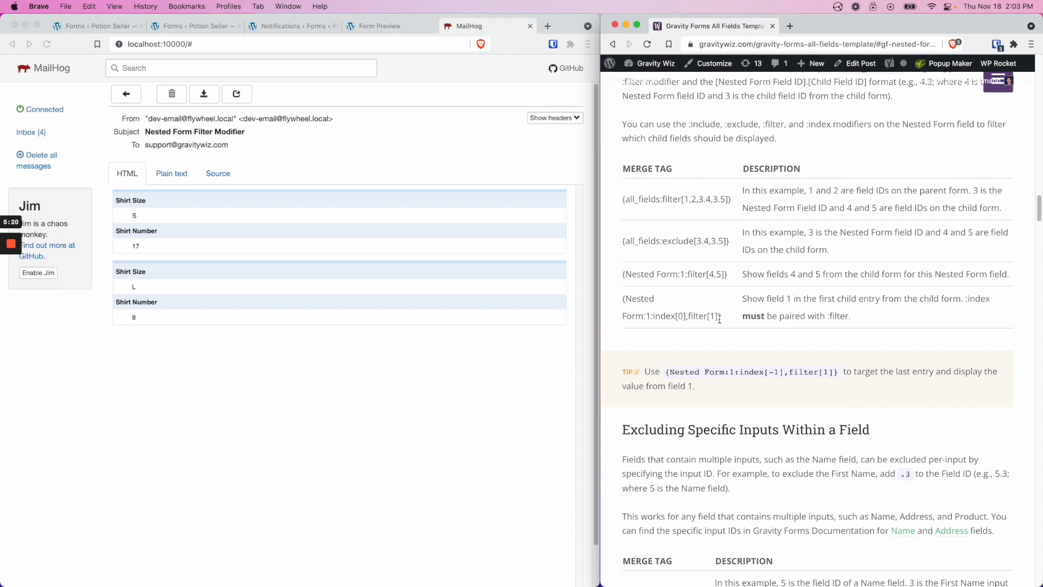
double_click(670, 307)
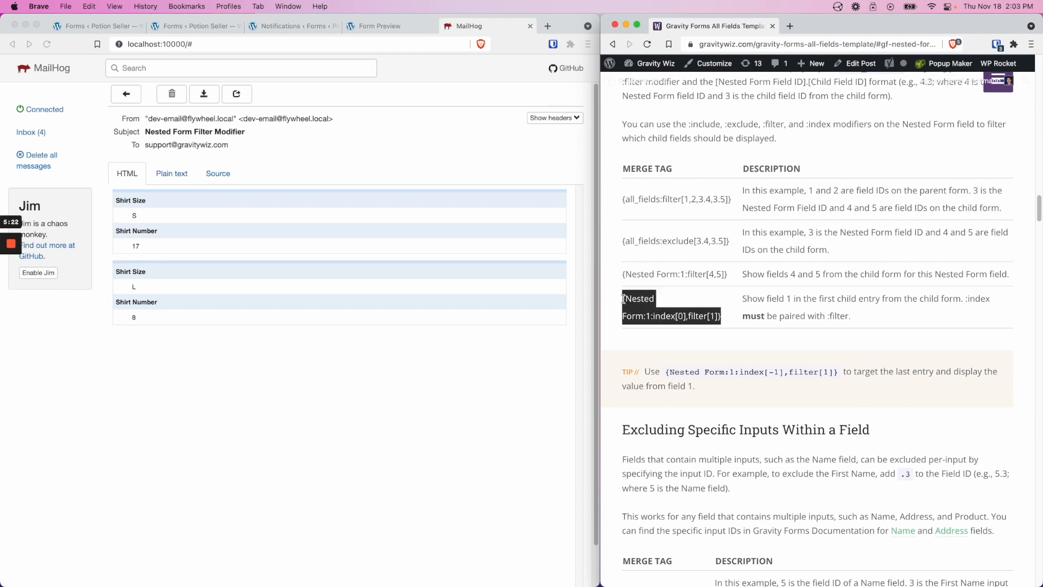
left_click(293, 26)
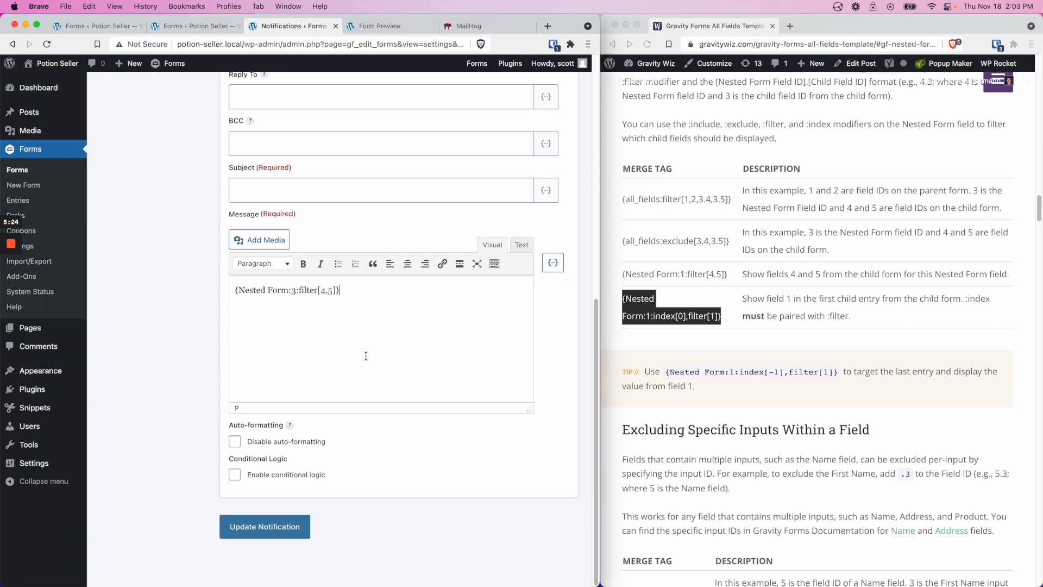
Step: Replace the notification message with {Nested Form:3:index[0],filter[1]}, changing form ID 1 to 3
type("{Nested Form:1:index[0],filter[1]}")
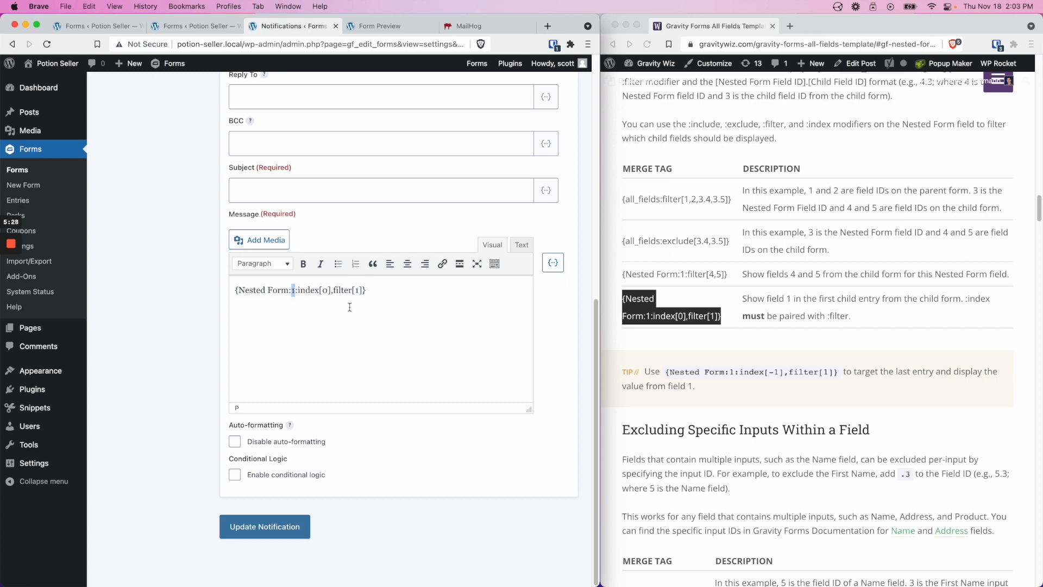
type("3")
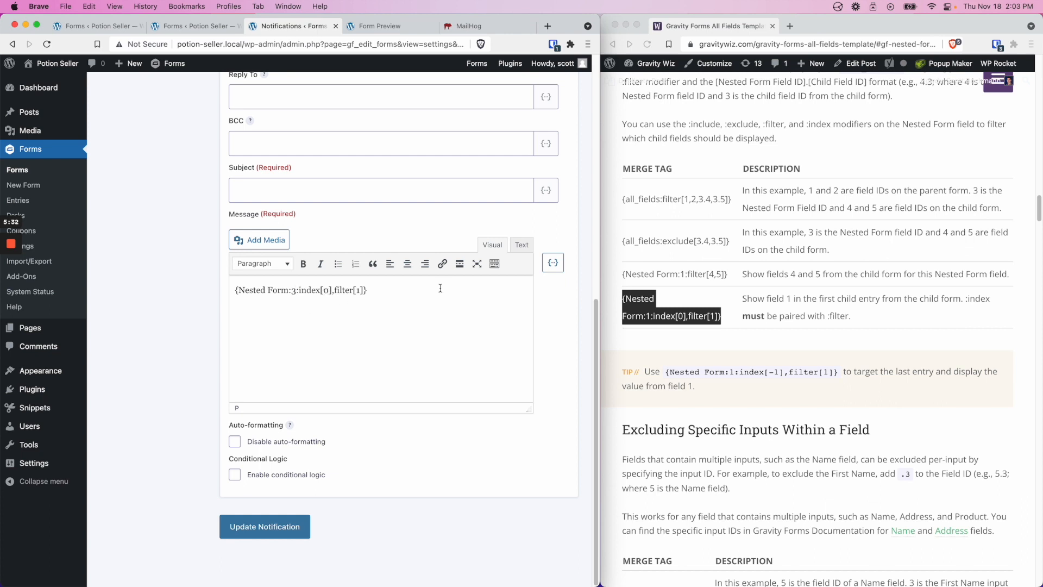
mouse_move(362, 298)
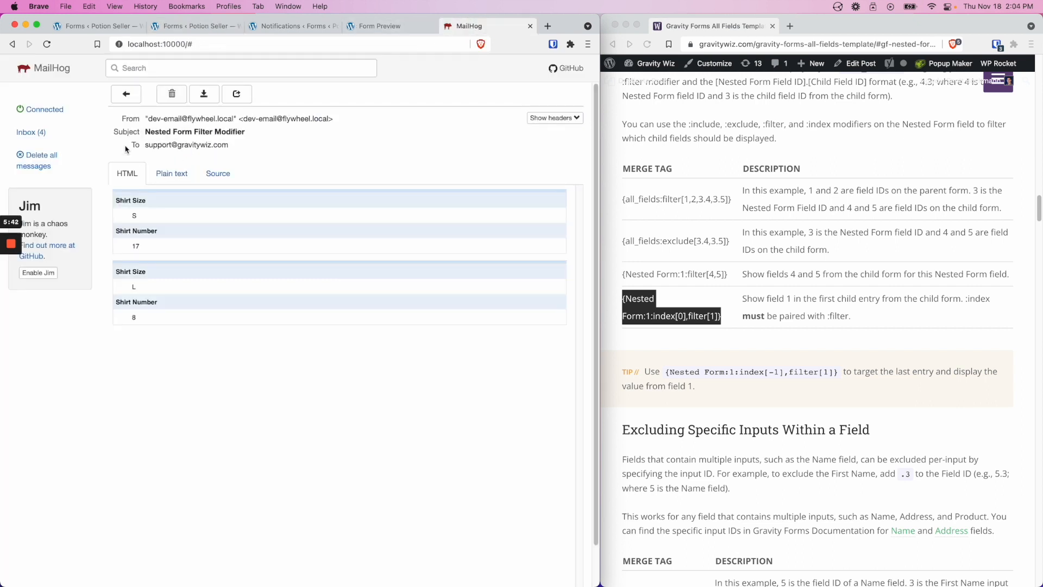
Step: Return to the MailHog inbox and open the 'Nested Form Filter and Index' email showing Scott
left_click(126, 94)
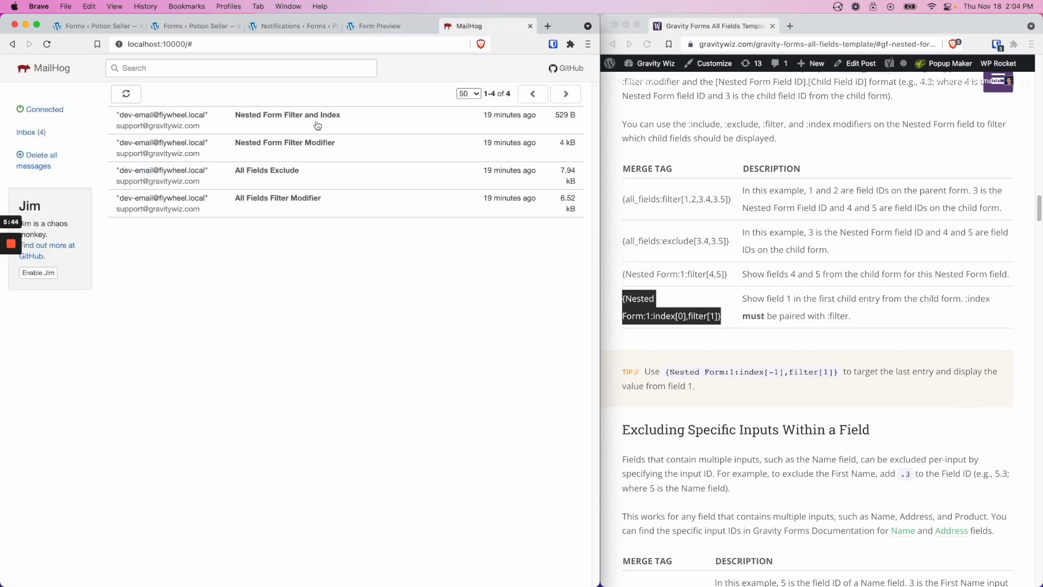
left_click(287, 115)
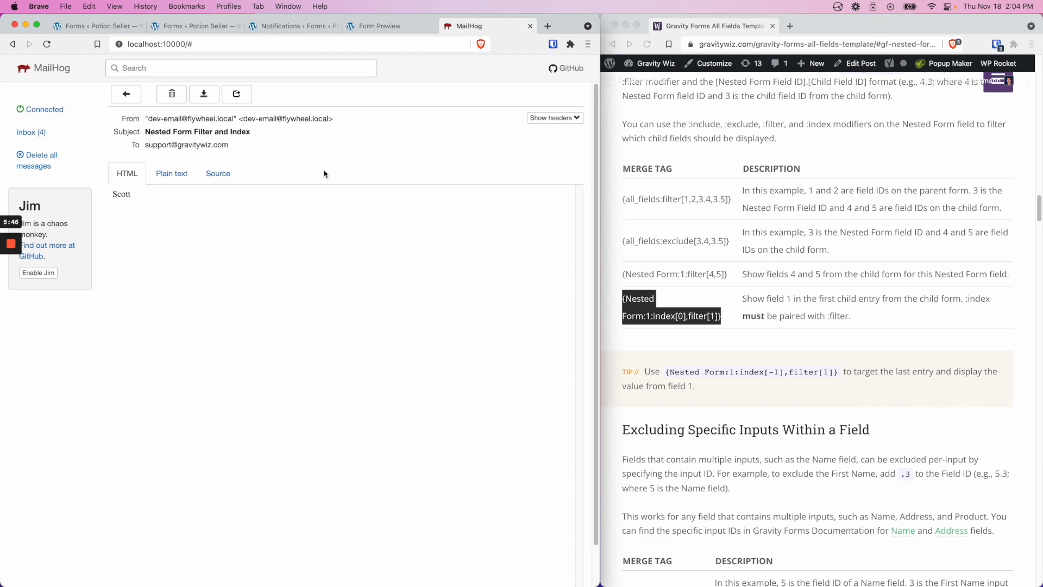
mouse_move(130, 243)
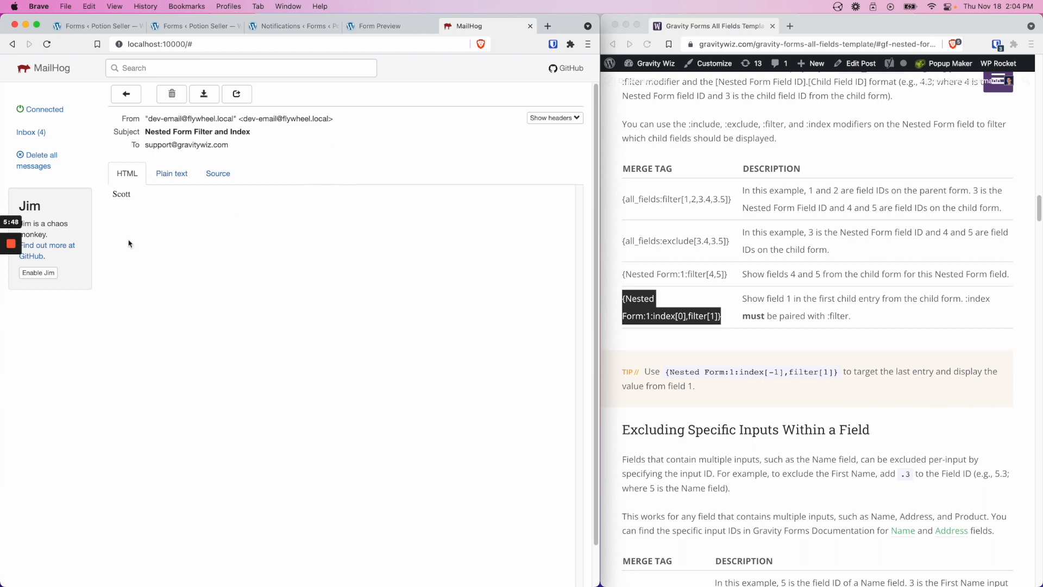